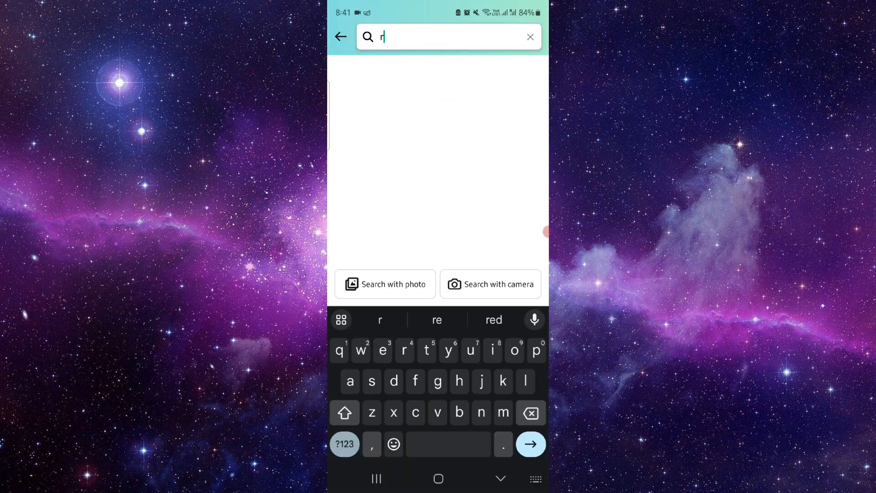
# - Enter "robux" in the Amazon search bar to show Robux gift card suggestions
pyautogui.write('obux')
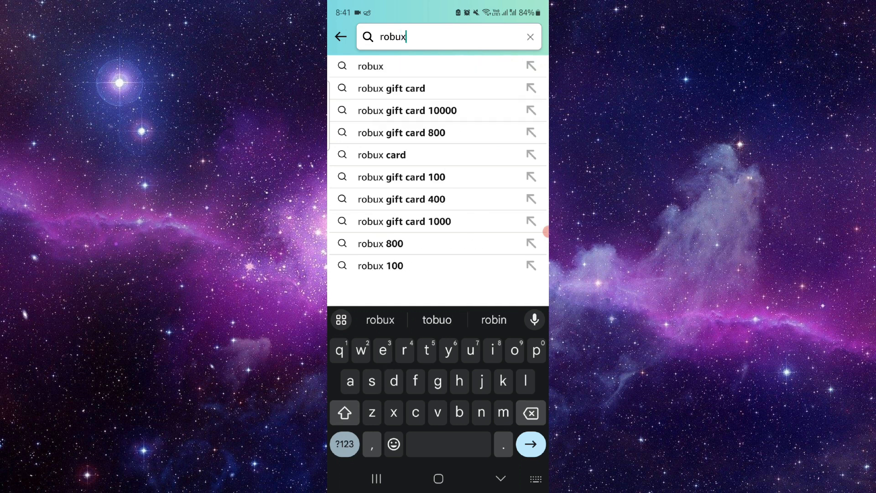
# - Open the $5 Roblox digital gift card listing, view its ₹919 price, then go home
pyautogui.click(530, 444)
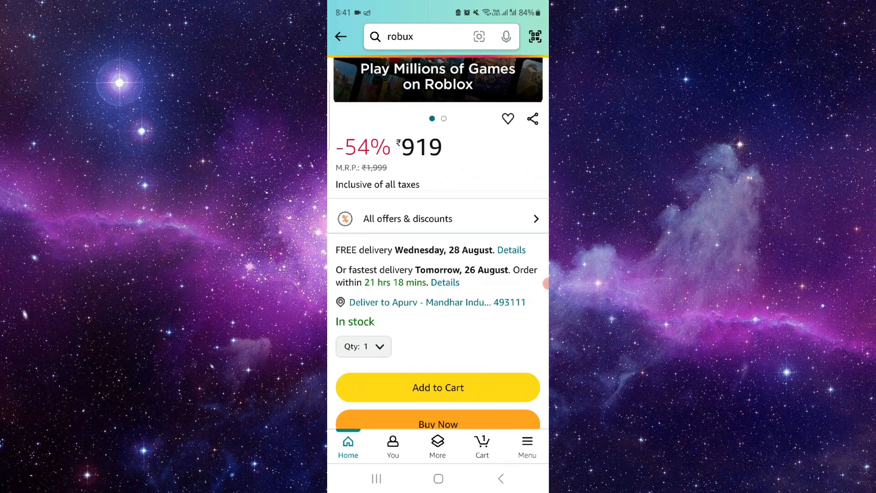
pyautogui.scroll(3)
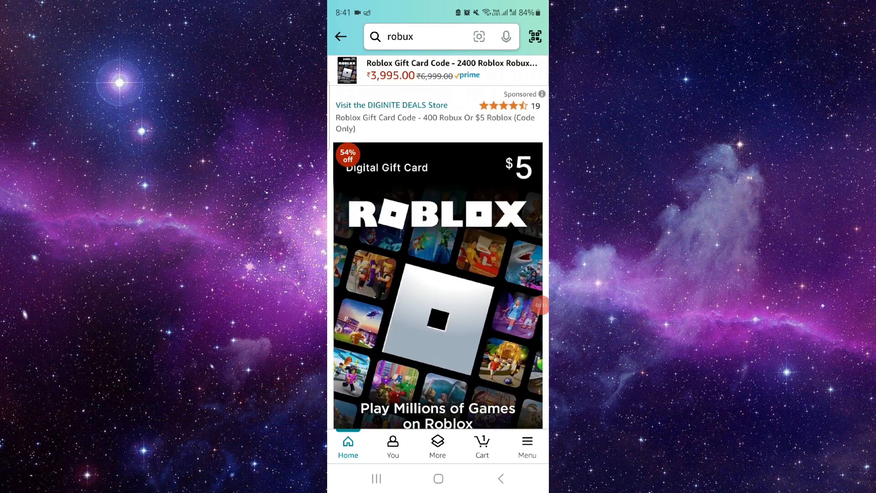
pyautogui.click(438, 479)
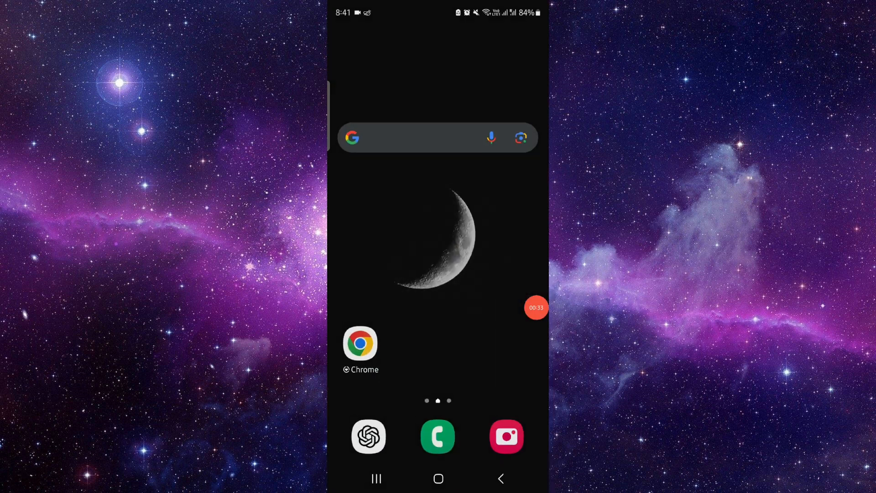